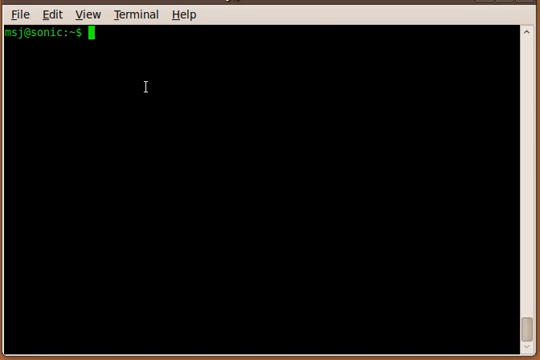
Install the dhcp3-server package, which is reported as already the newest version
{"action": "type", "text": "sudo nano /etc/dhcp3/dhcpd.conf"}
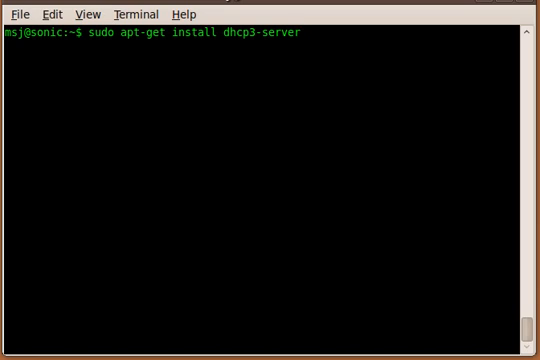
{"action": "key", "text": "Return"}
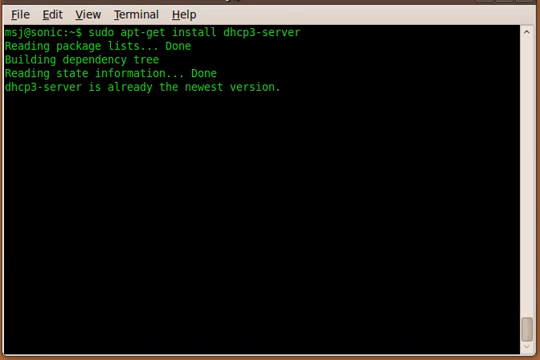
{"action": "key", "text": "Return"}
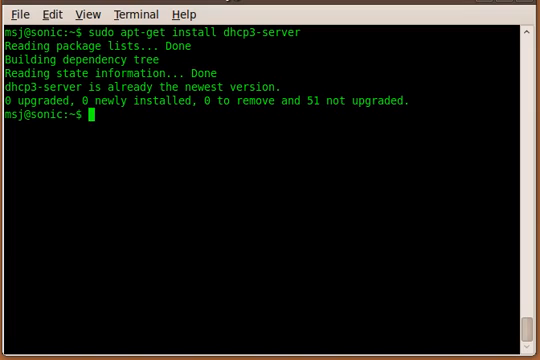
Check the dhcp3-server defaults file has INTERFACES="eth0" in nano and return to the shell
{"action": "type", "text": "tail -f /var/lib/dhcp3/dhcpd.leases"}
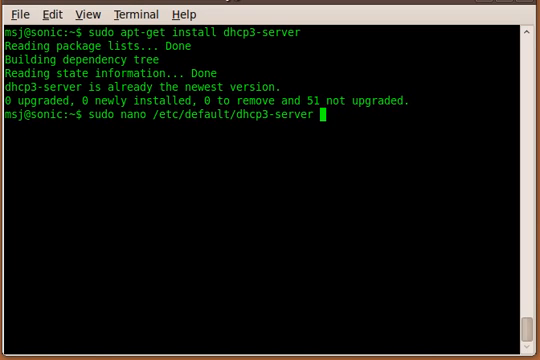
{"action": "key", "text": "Return"}
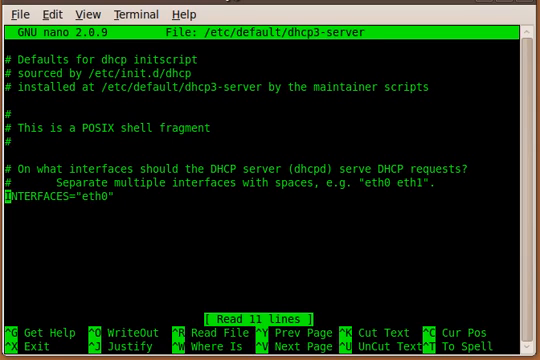
{"action": "key", "text": "ctrl+x"}
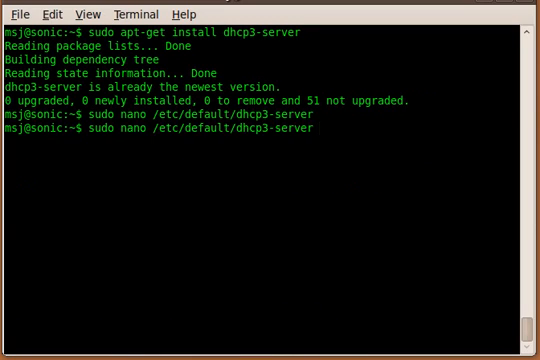
Recall sudo nano /etc/dhcp3/dhcpd.conf from shell history and open the configuration for editing
{"action": "type", "text": "tail -f /var/lib/dhcp3/dhcpd.leases"}
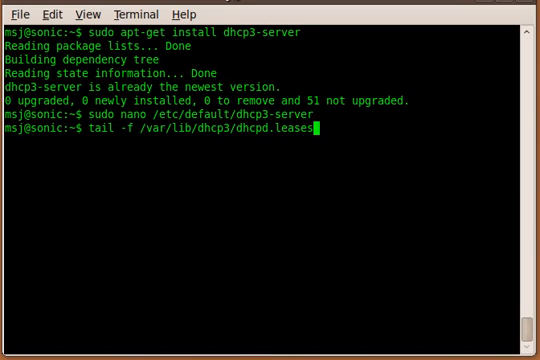
{"action": "type", "text": "sudo /etc/init.d/dhcp3-server restart"}
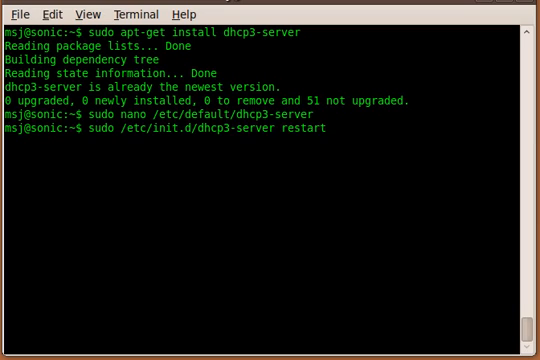
{"action": "type", "text": "sudo nano /etc/dhcp3/dhcpd.conf"}
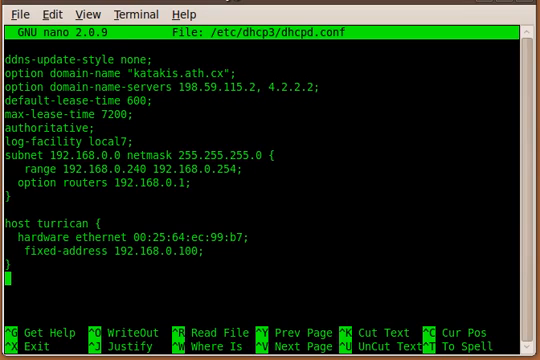
Leave nano with the subnet, range, router and fixed host turrican saved in dhcpd.conf
{"action": "key", "text": "ctrl+x"}
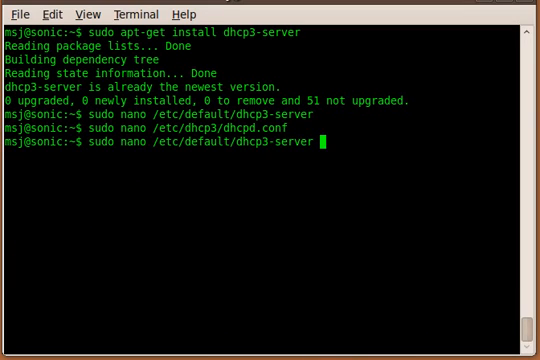
Run sudo /etc/init.d/dhcp3-server restart and confirm stop and start both report OK
{"action": "type", "text": "tail -f /var/lib/dhcp3/dhcpd.leases"}
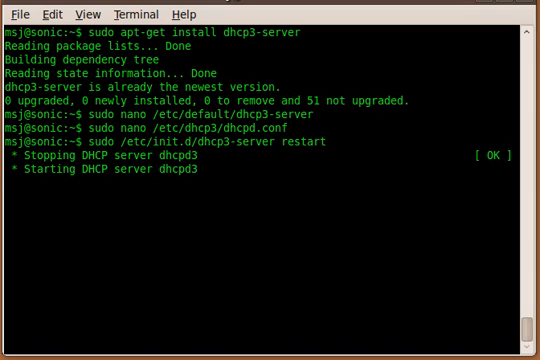
{"action": "key", "text": "Return"}
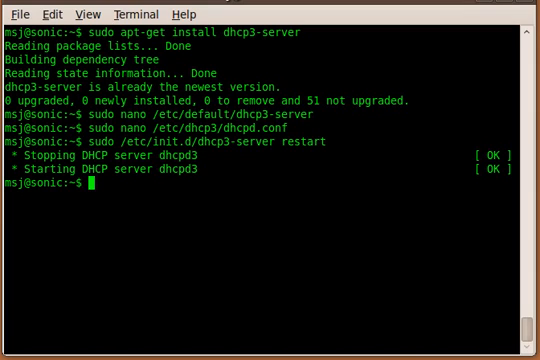
{"action": "type", "text": "sudo nano /etc/dhcp3/dhcpd.conf"}
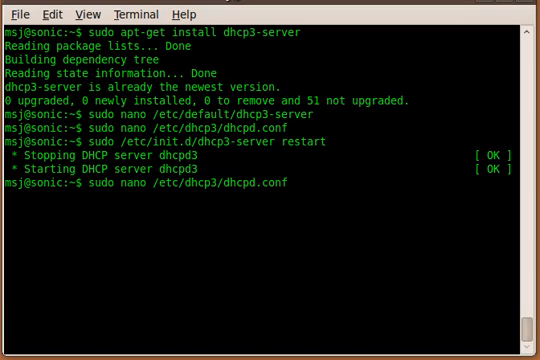